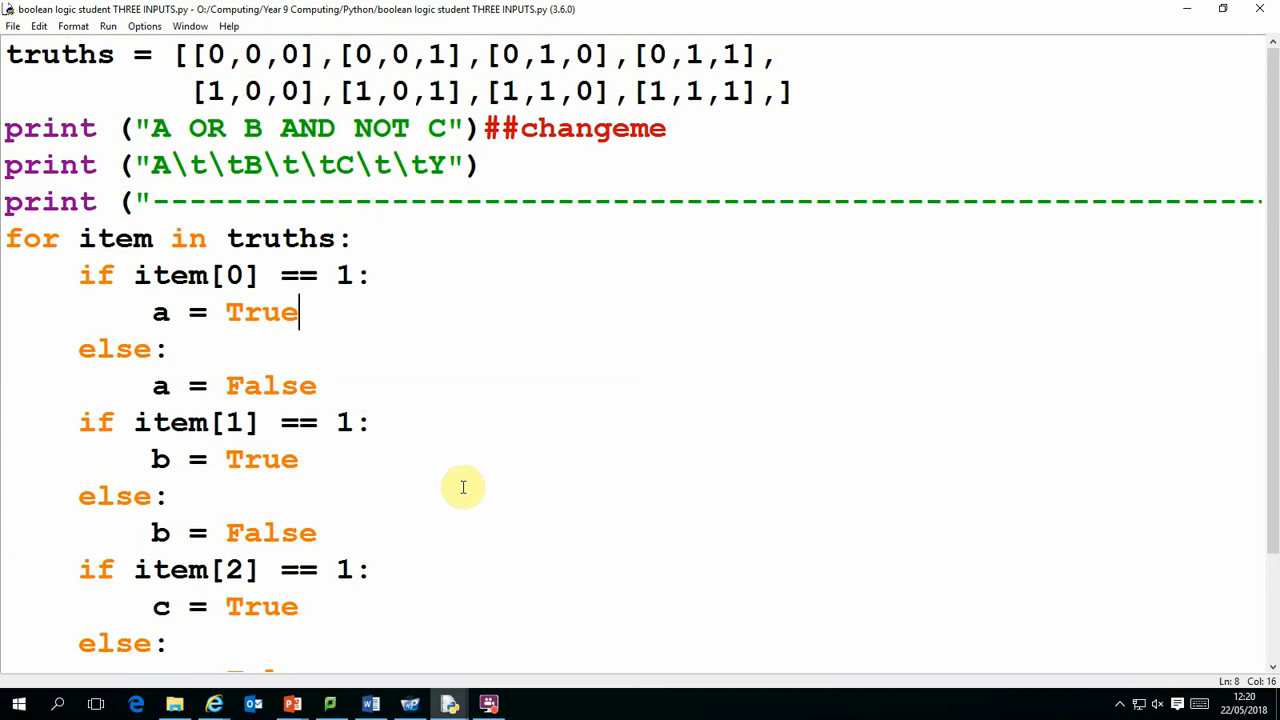
mouse_move(460, 432)
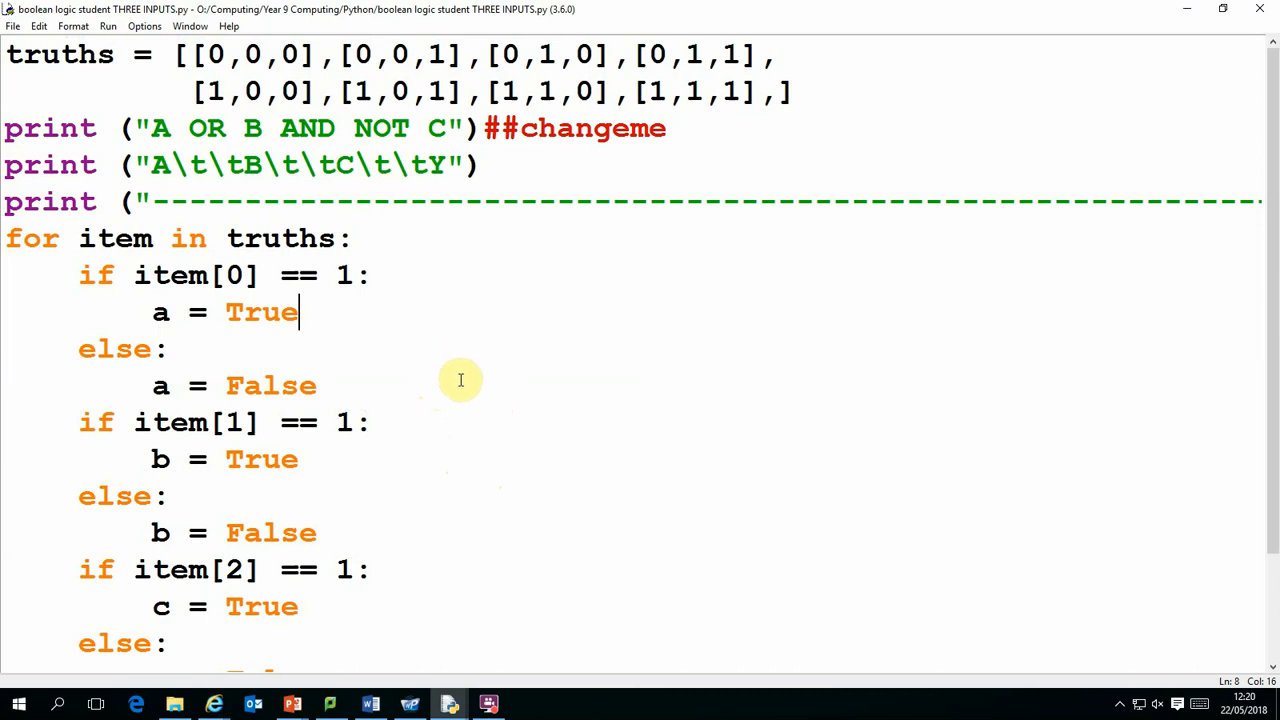
mouse_move(440, 408)
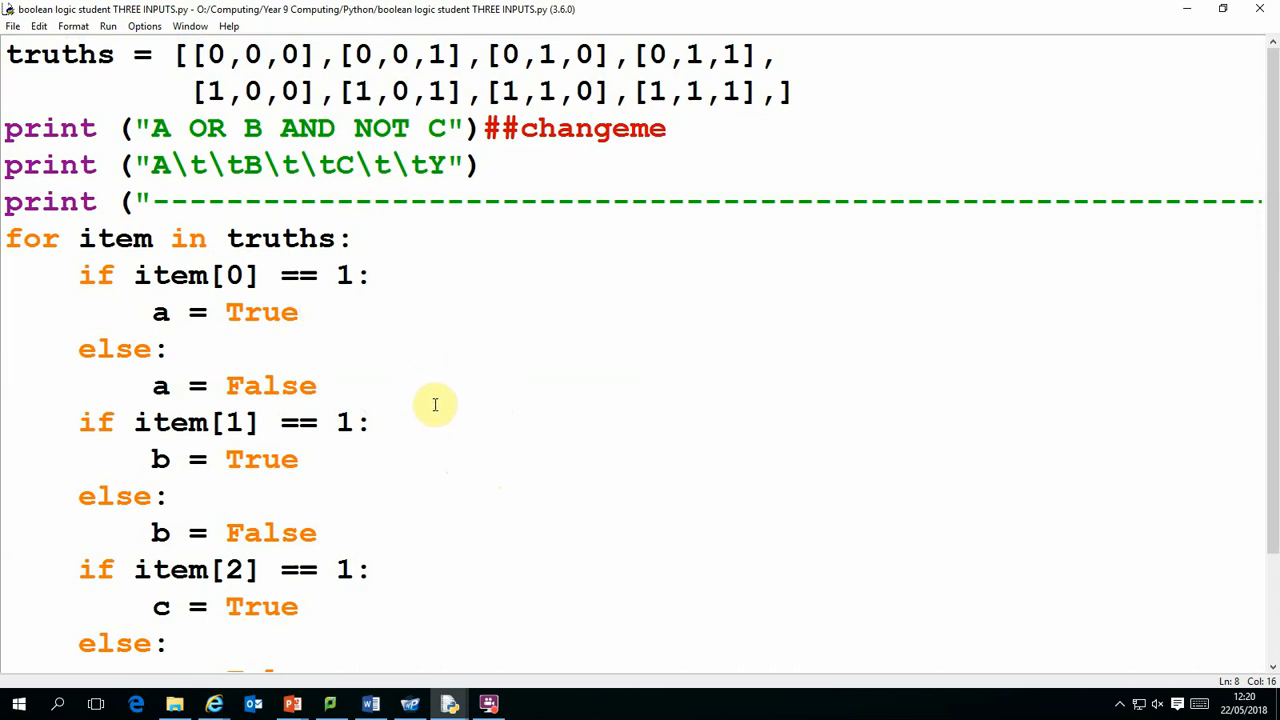
mouse_move(516, 446)
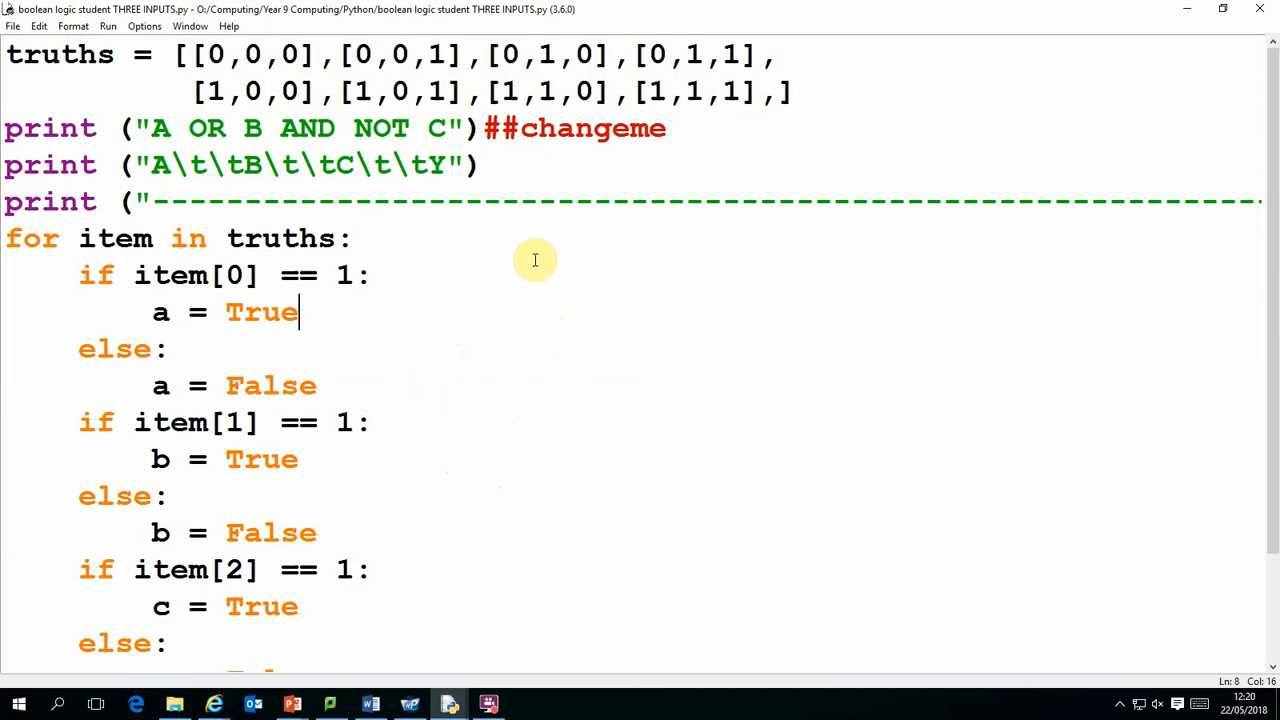
mouse_move(364, 266)
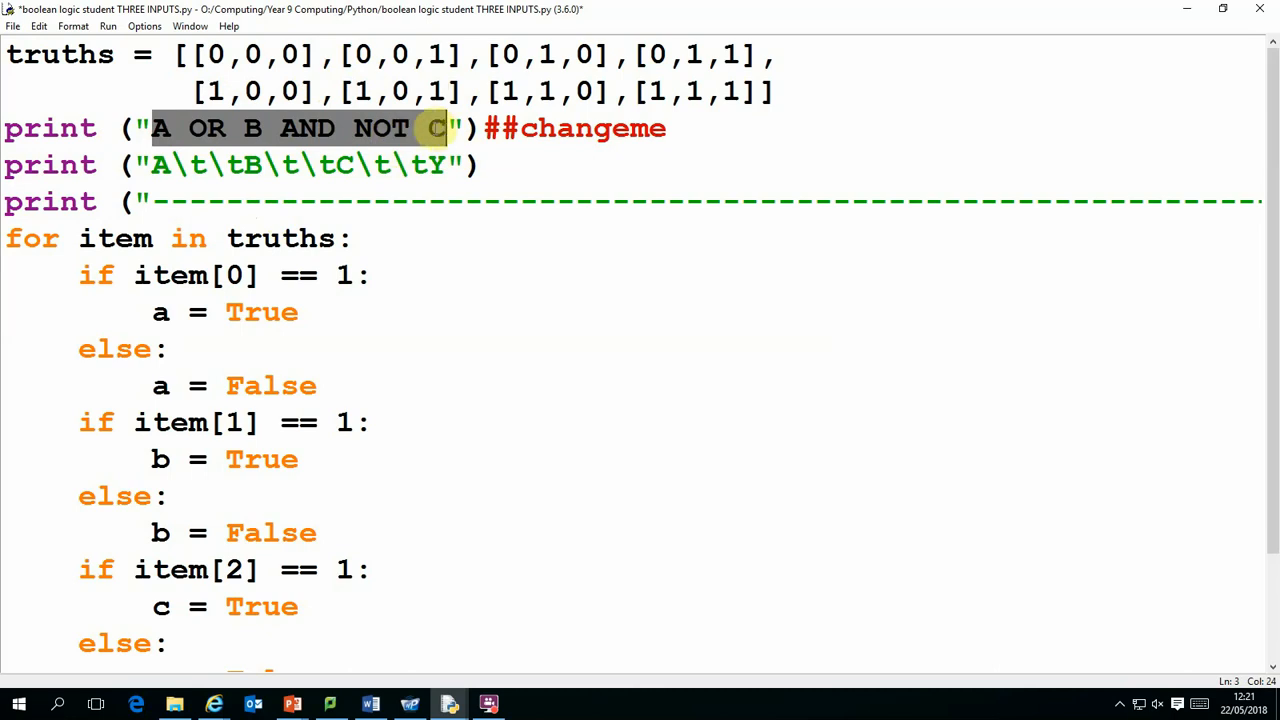
click(148, 128)
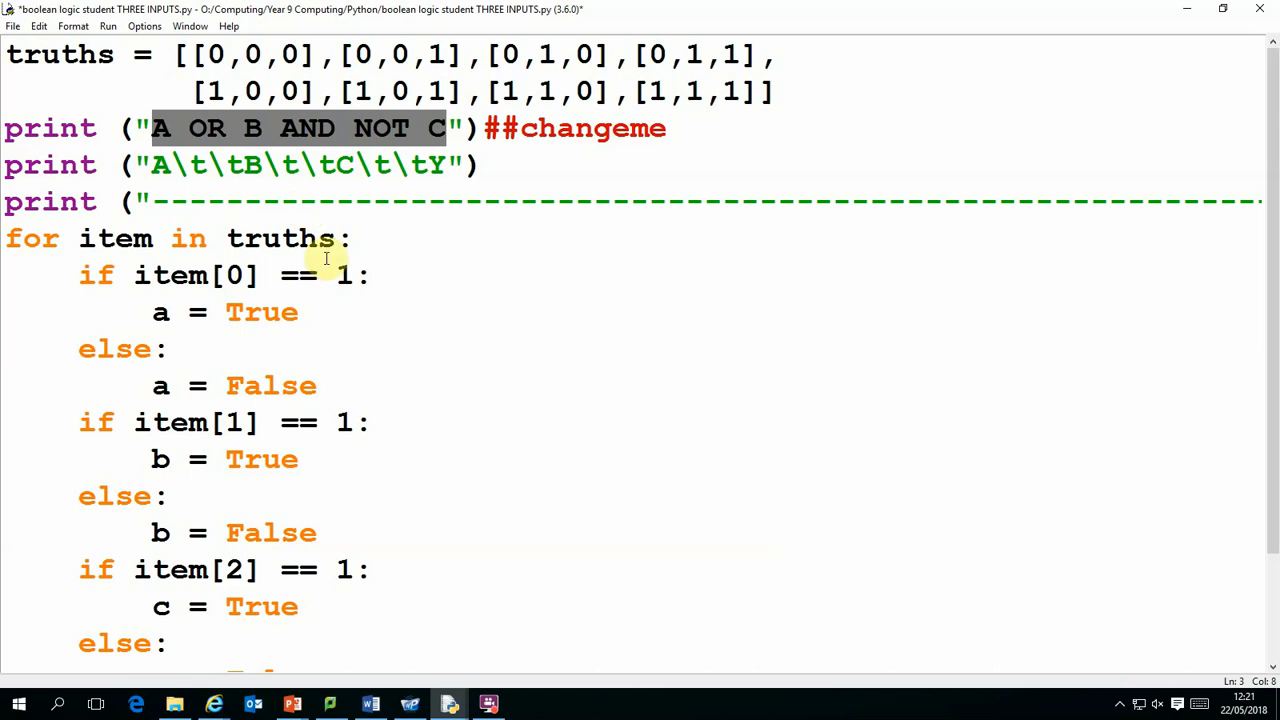
click(372, 276)
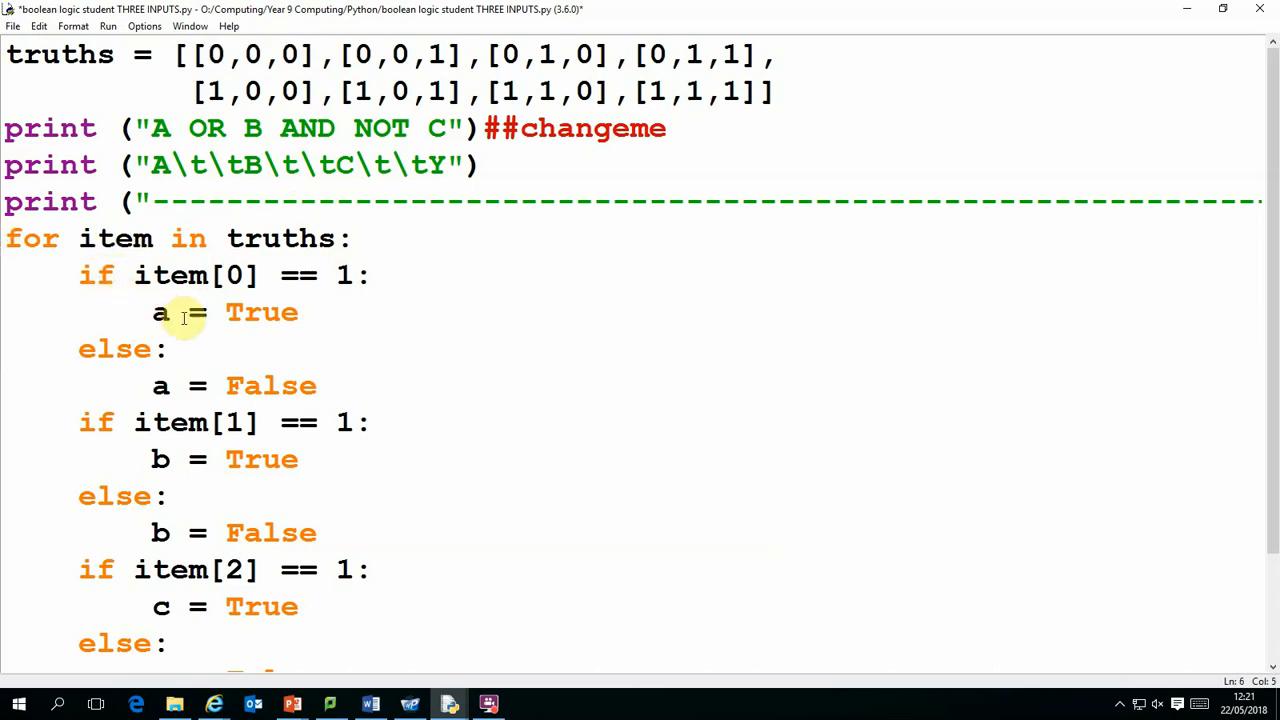
scroll(down, 3)
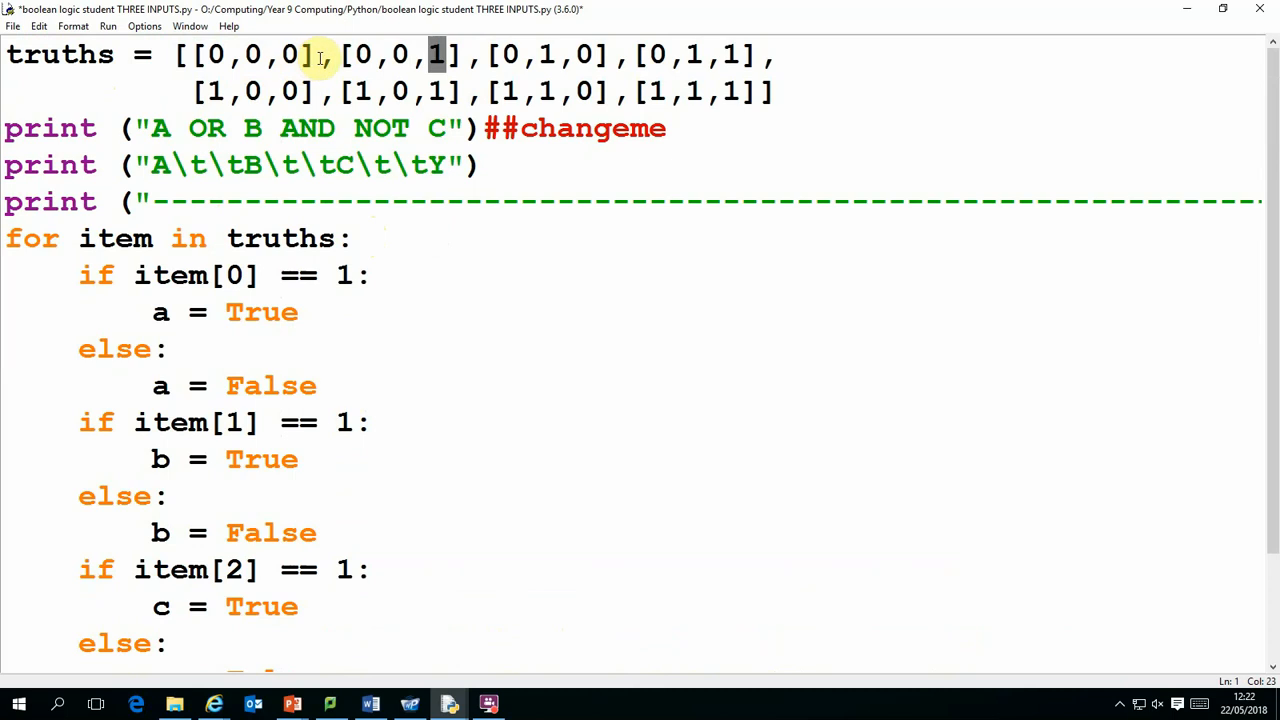
scroll(down, 3)
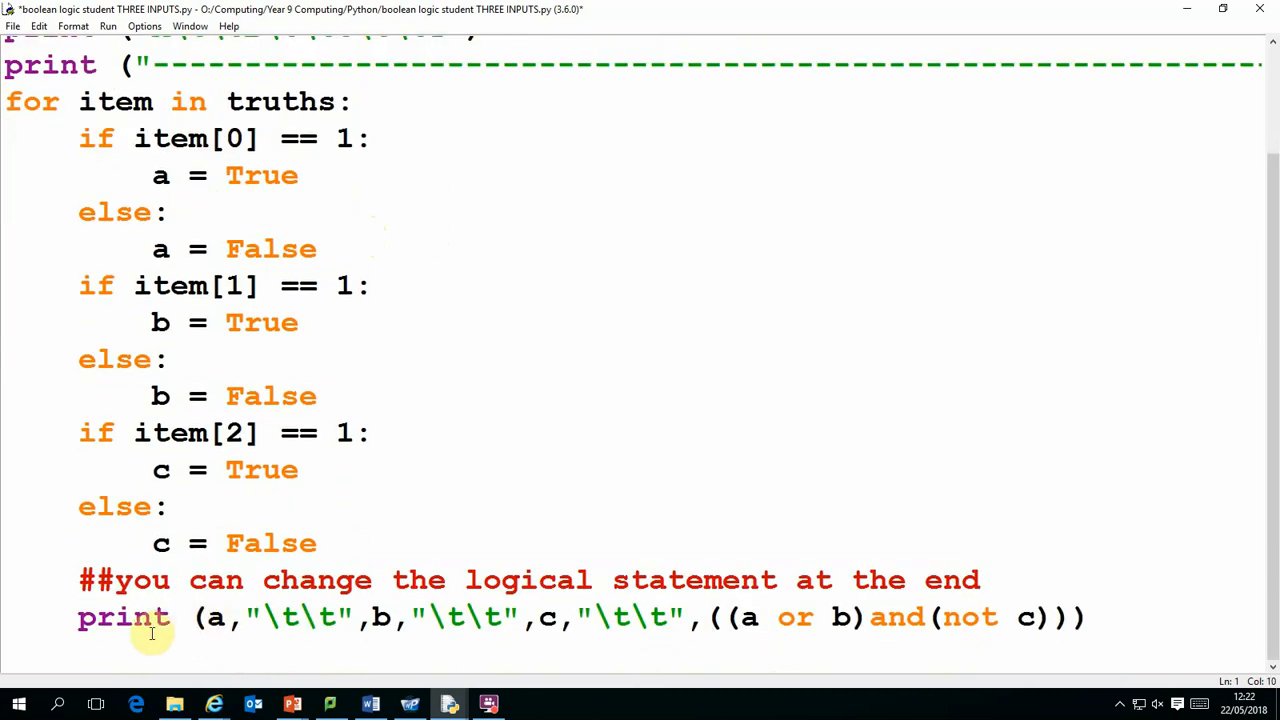
mouse_move(252, 616)
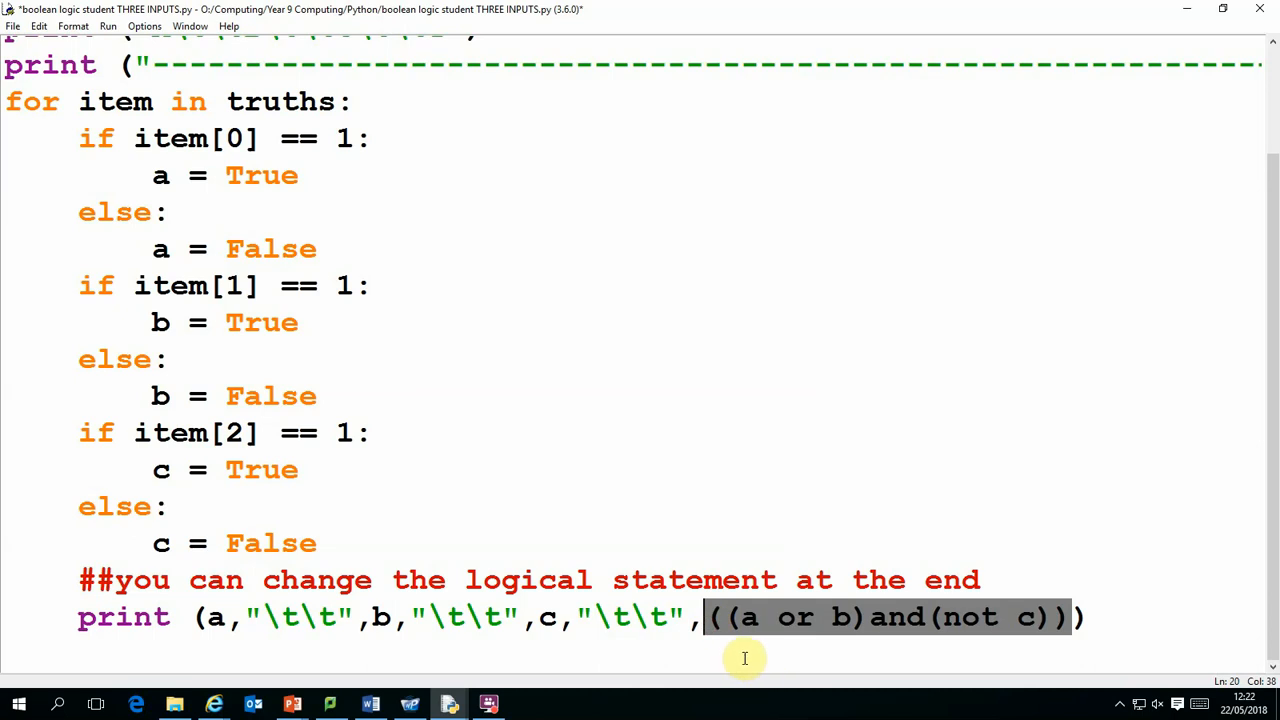
mouse_move(1026, 648)
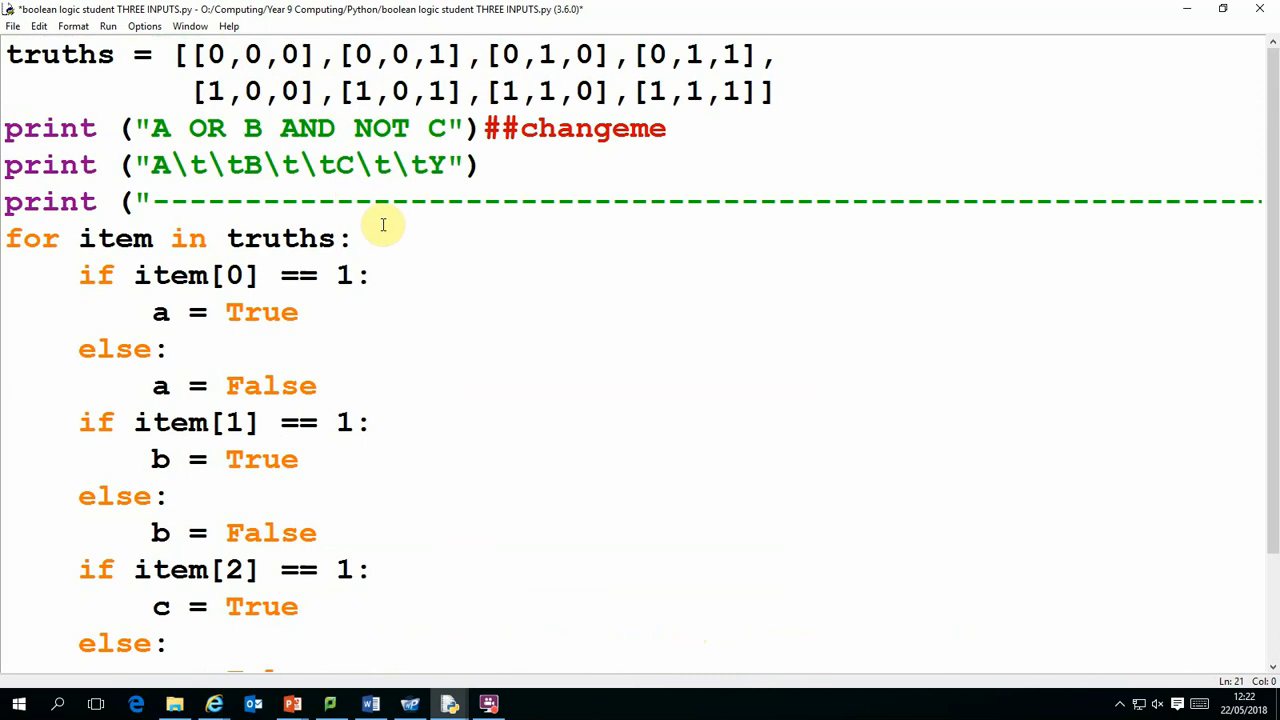
Step: Run the module so the shell prints the A OR B AND NOT C truth table
click(108, 24)
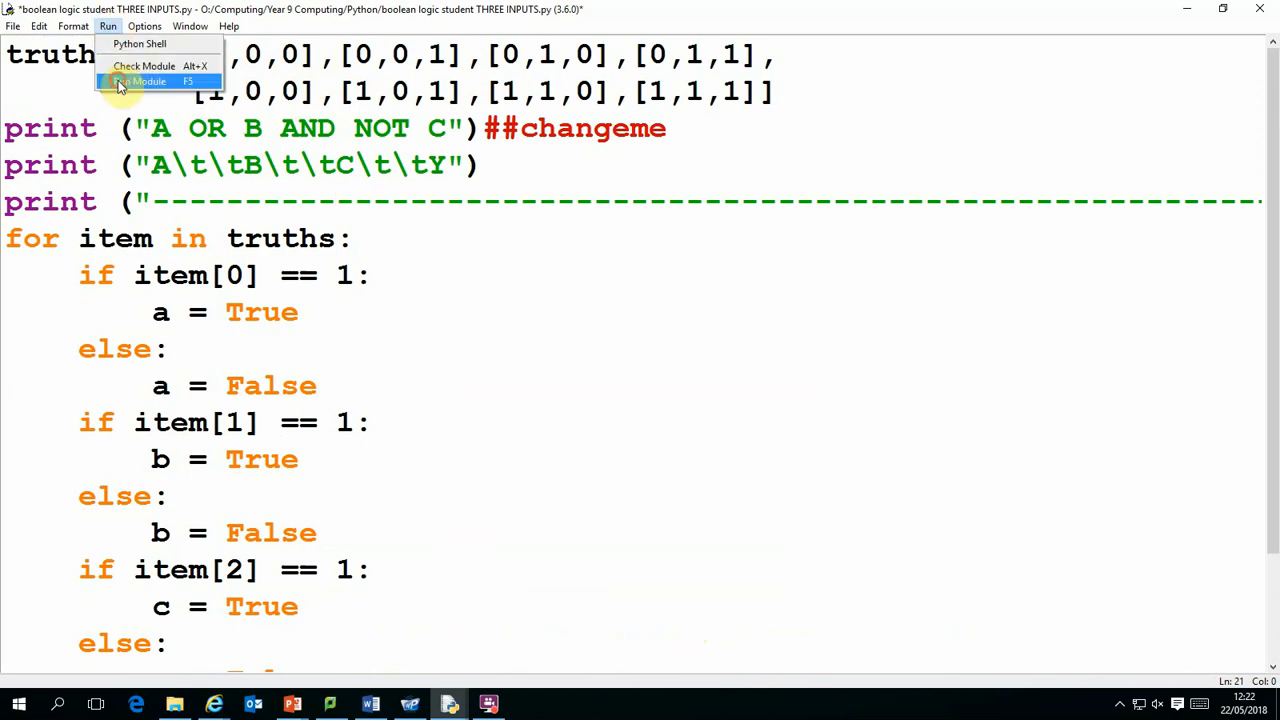
click(144, 80)
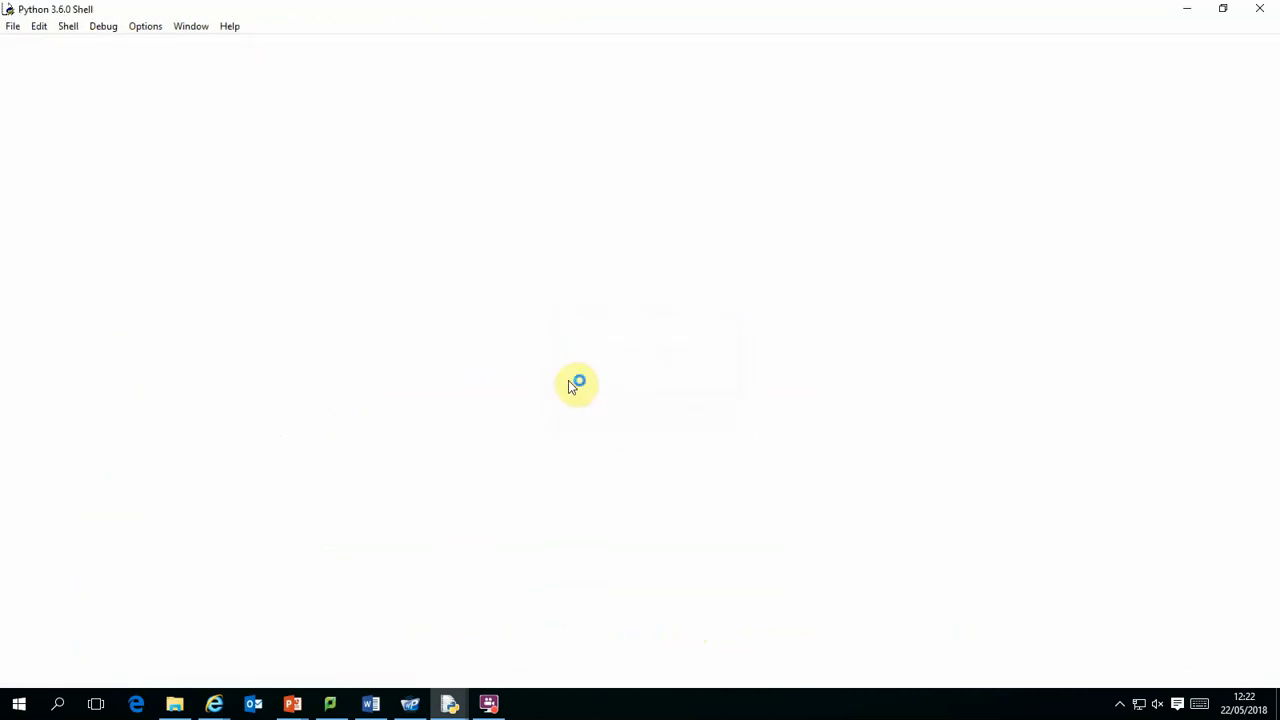
key(F5)
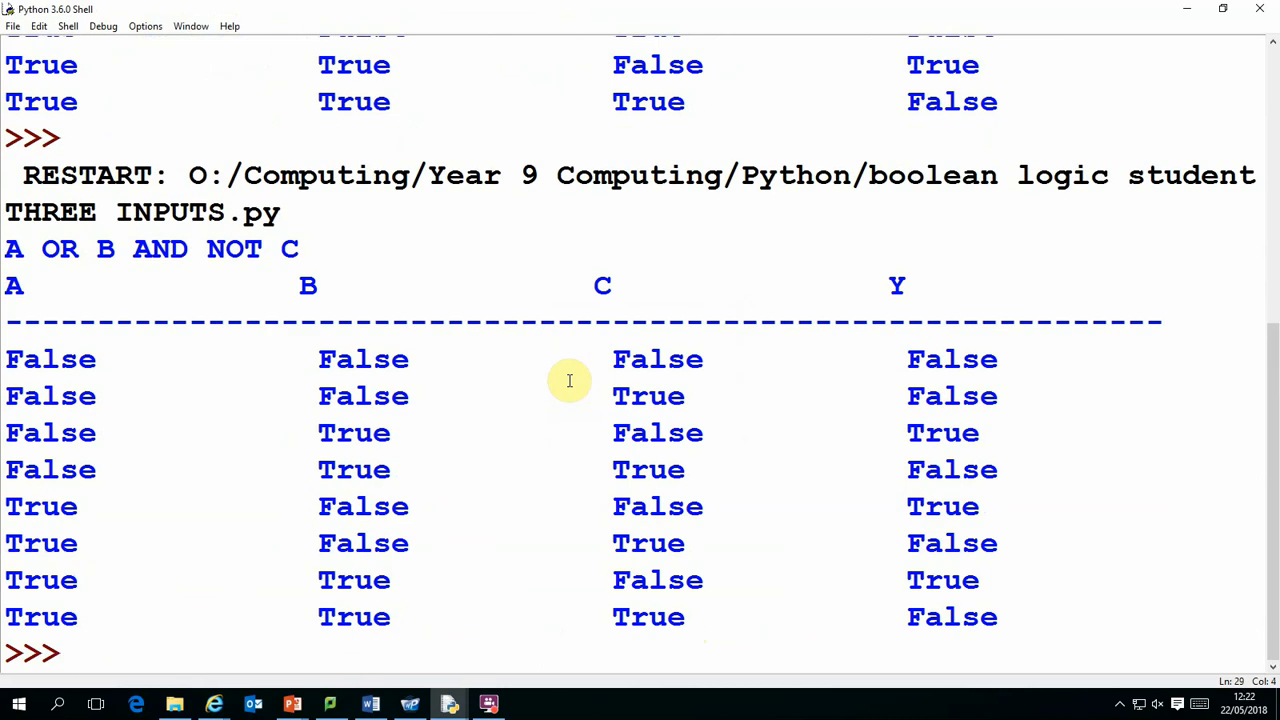
mouse_move(410, 360)
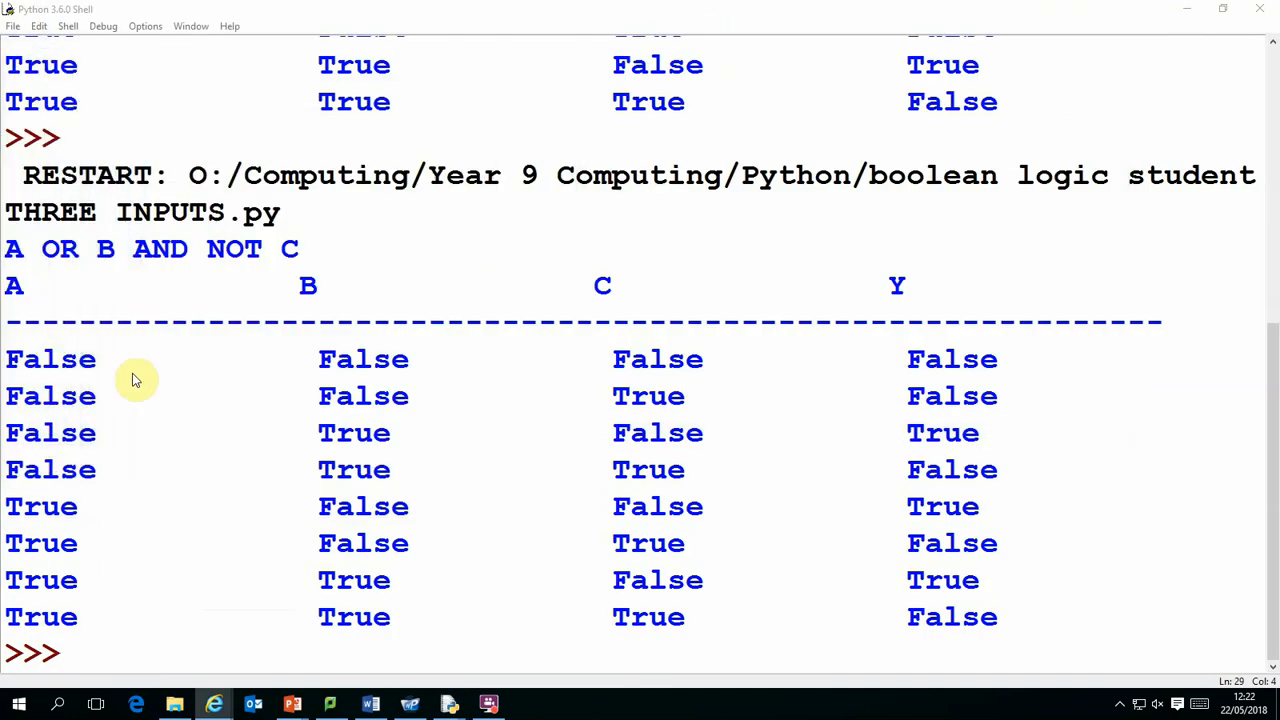
double_click(944, 432)
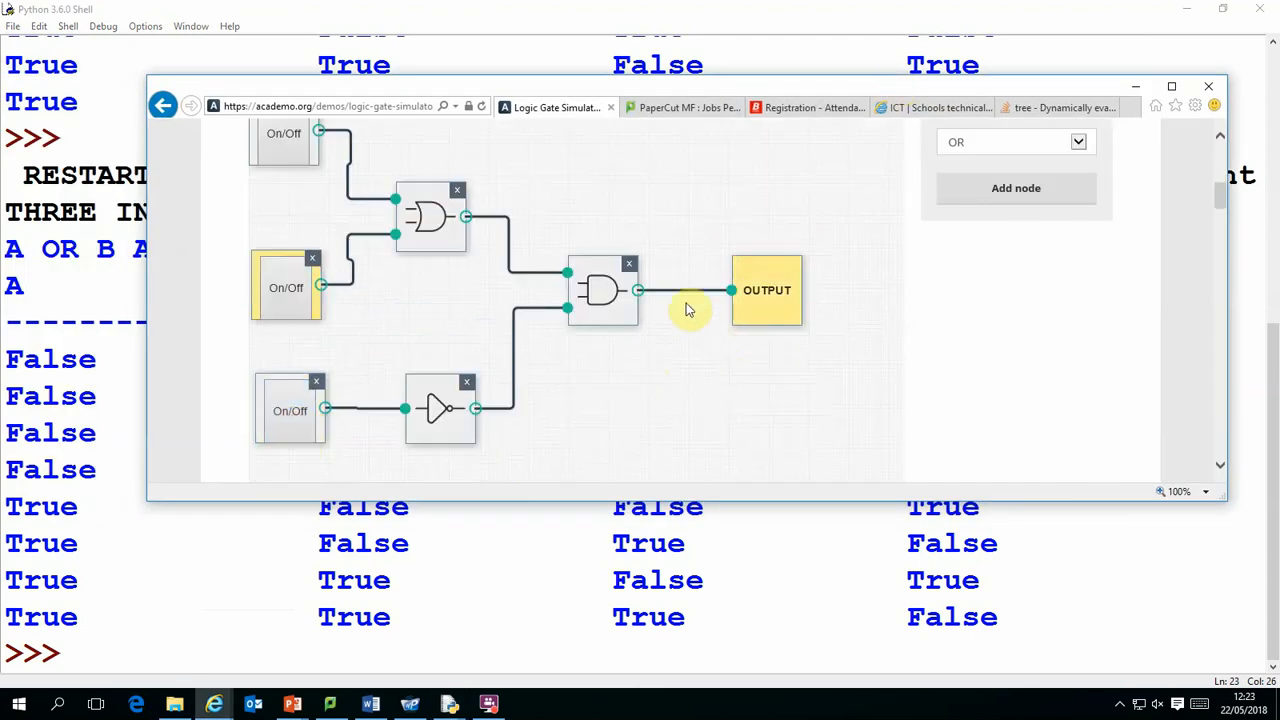
Step: Review the circuit in the Logic Gate Simulator and return to the IDLE editor
drag(690, 86, 684, 80)
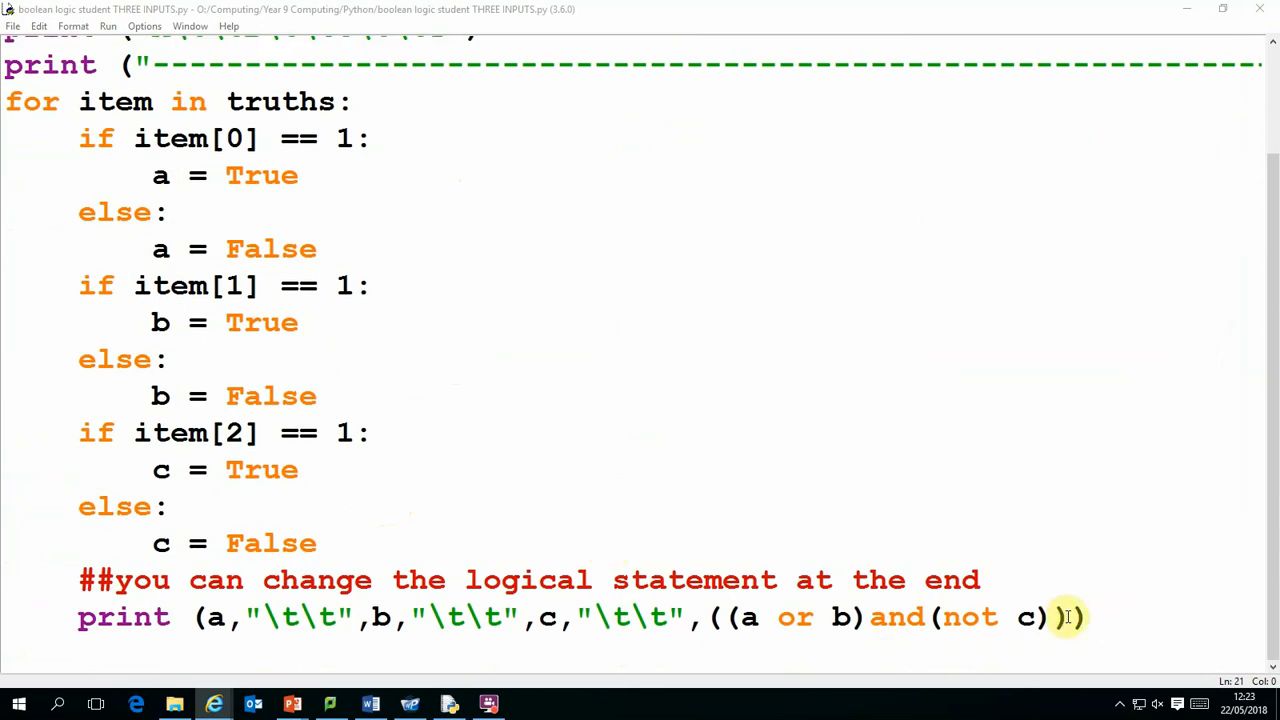
Step: Replace the old expression in the print line with ((a and b) ..., leaving the 'or c' part to finish
drag(1076, 616, 710, 616)
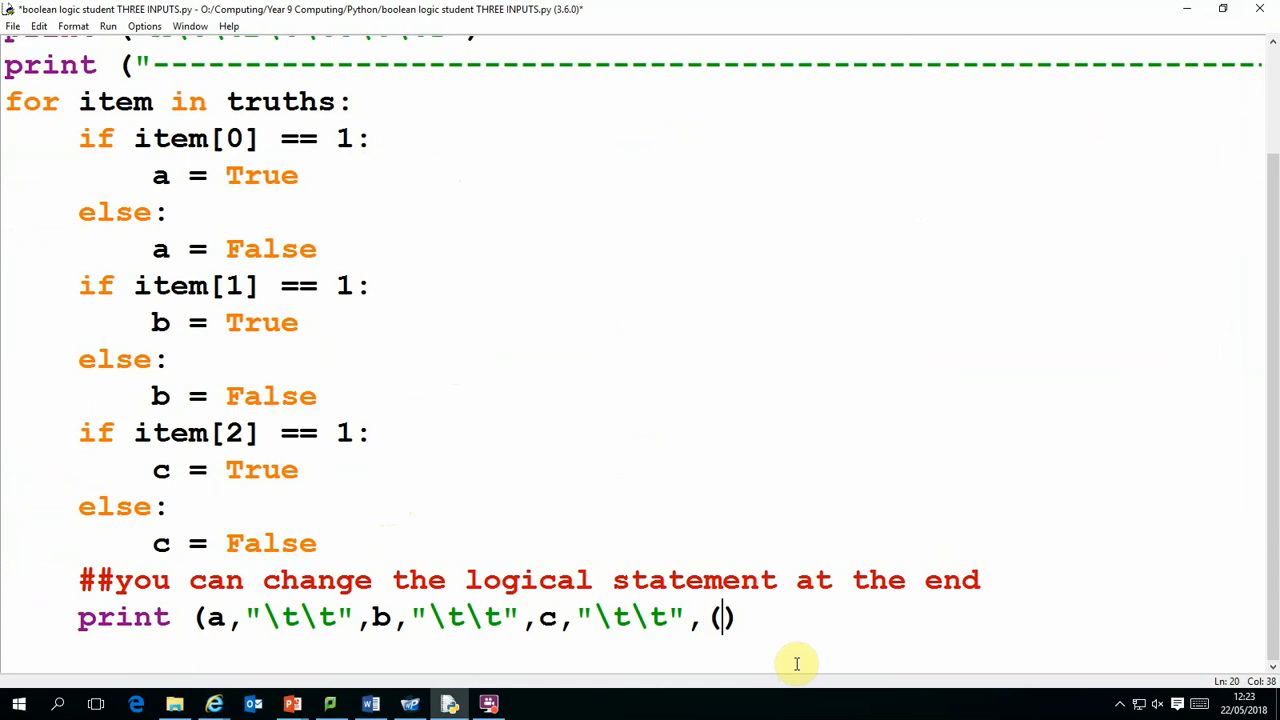
text(a)
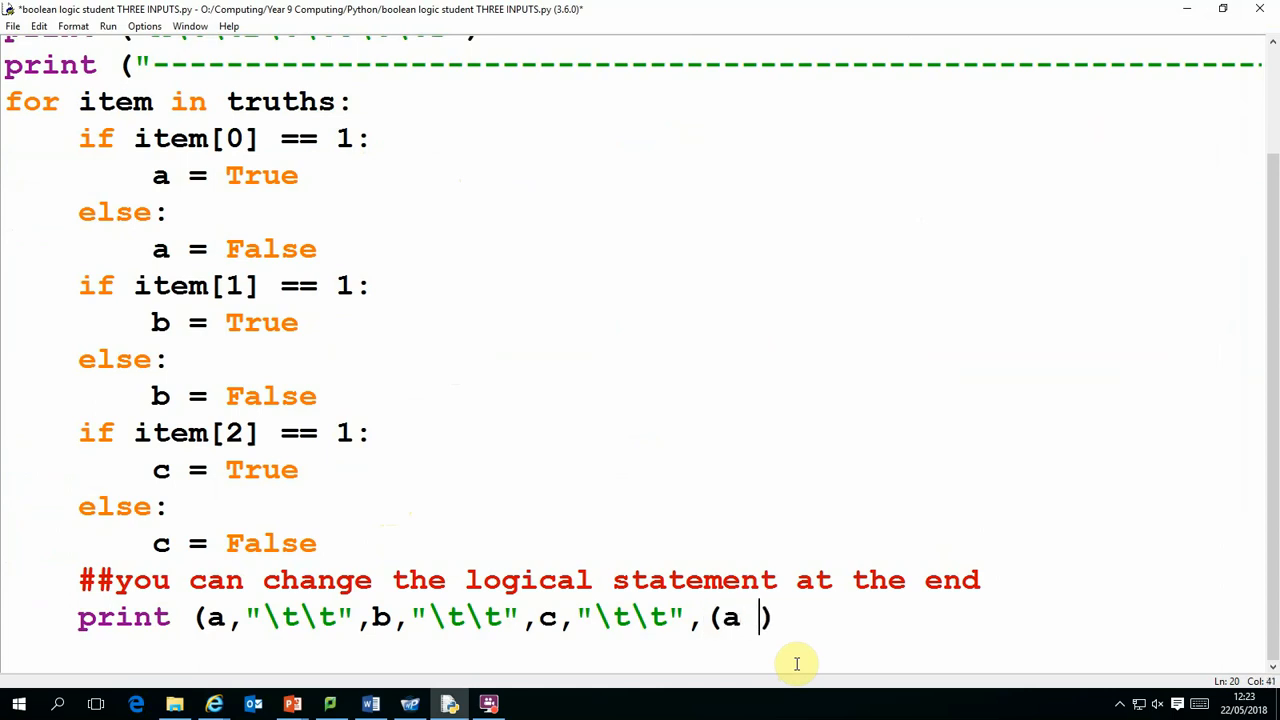
text(and b))
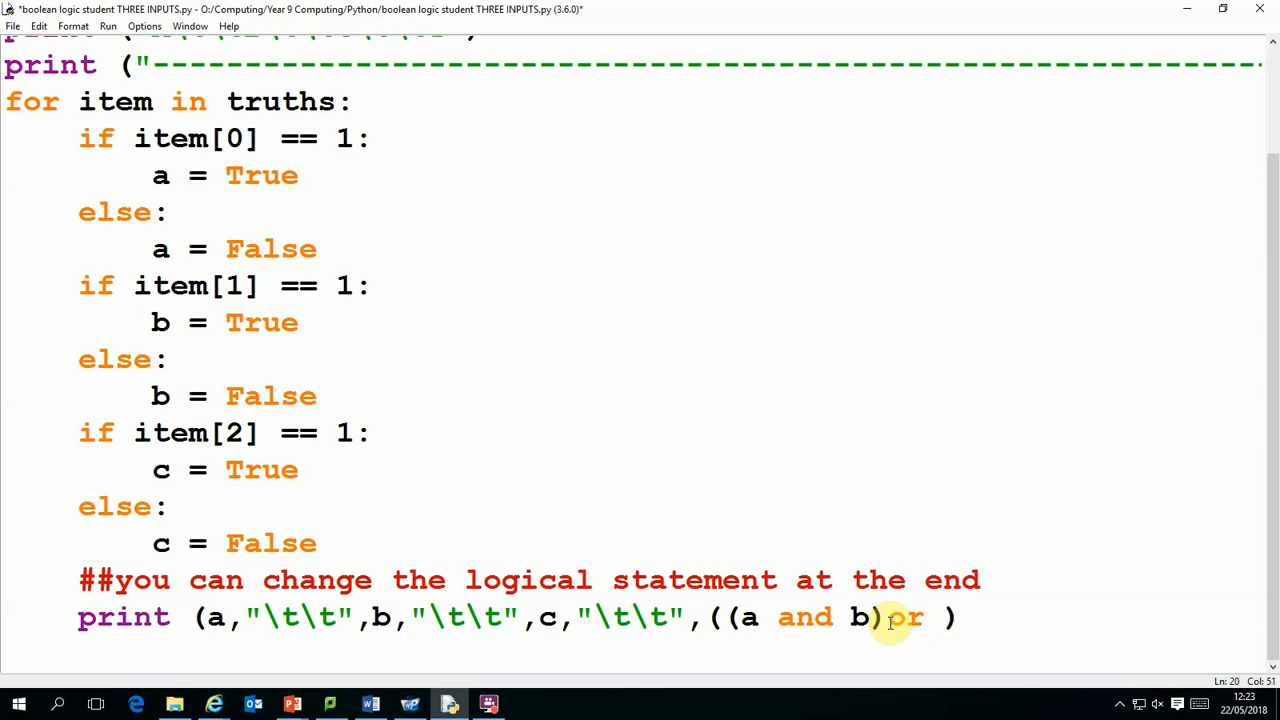
click(108, 26)
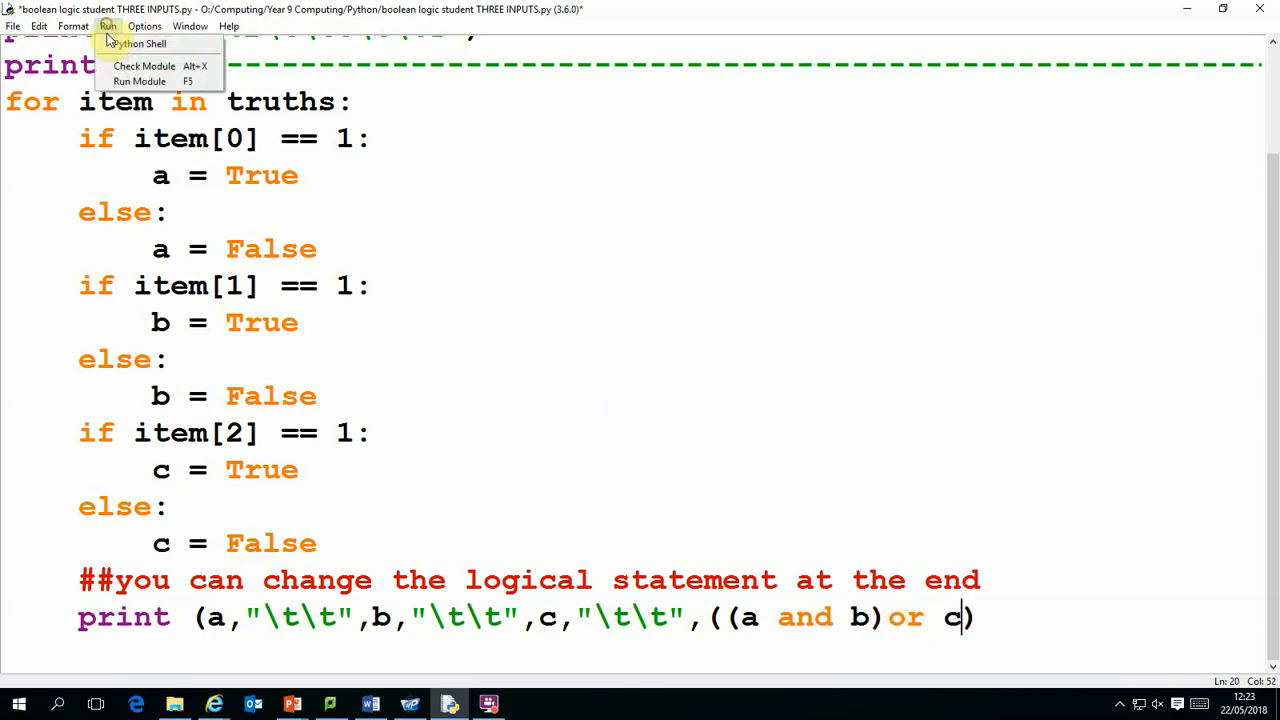
Step: Run the script and dismiss the unexpected-EOF SyntaxError caused by the unbalanced bracket
click(140, 80)
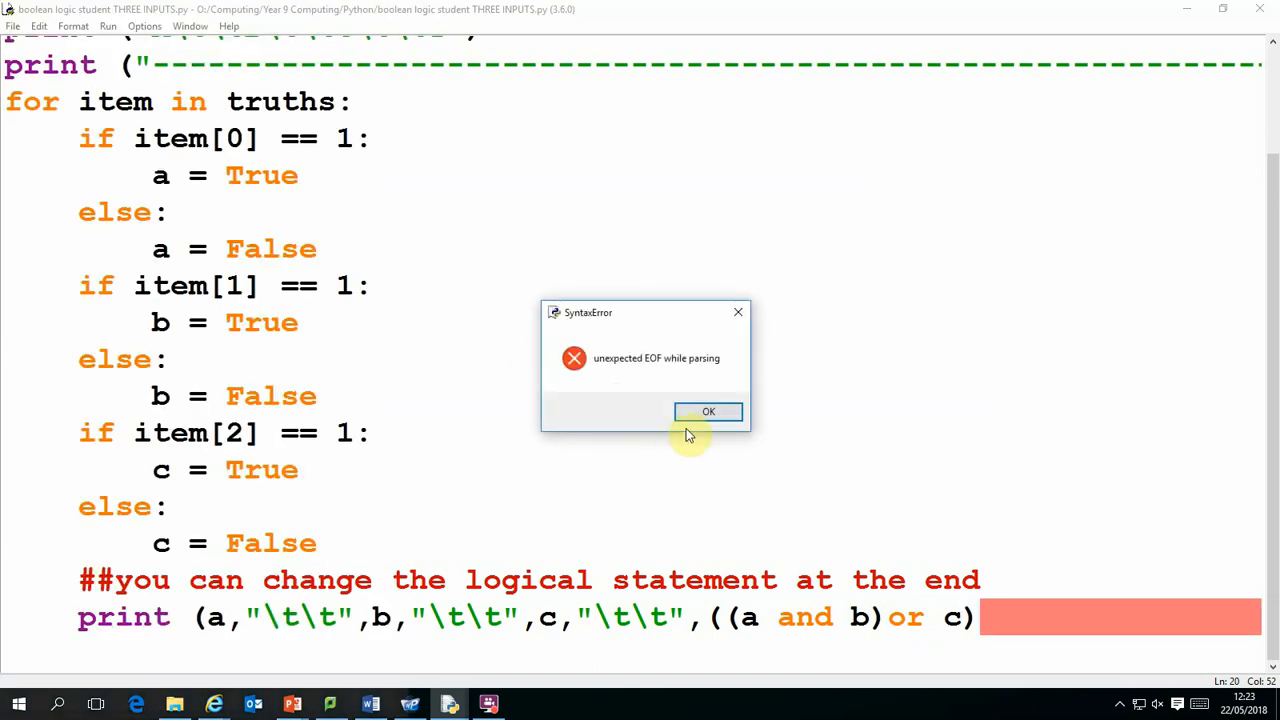
click(708, 412)
text())
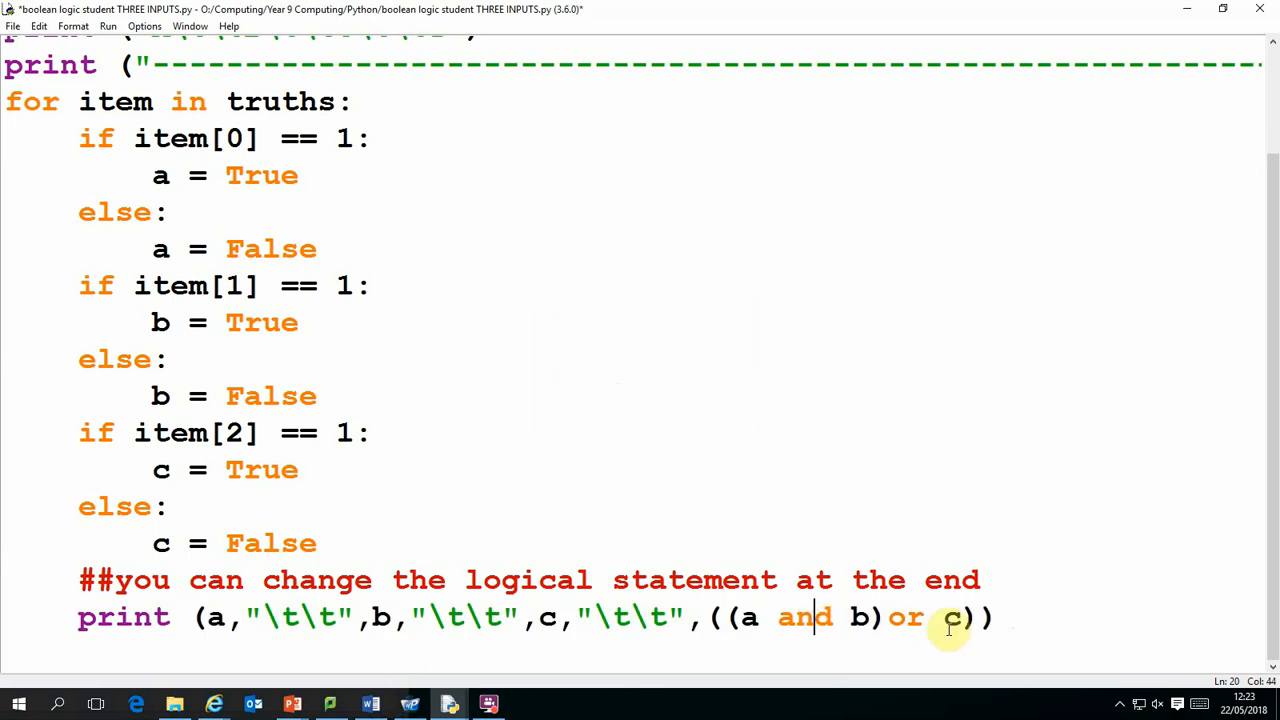
mouse_move(612, 514)
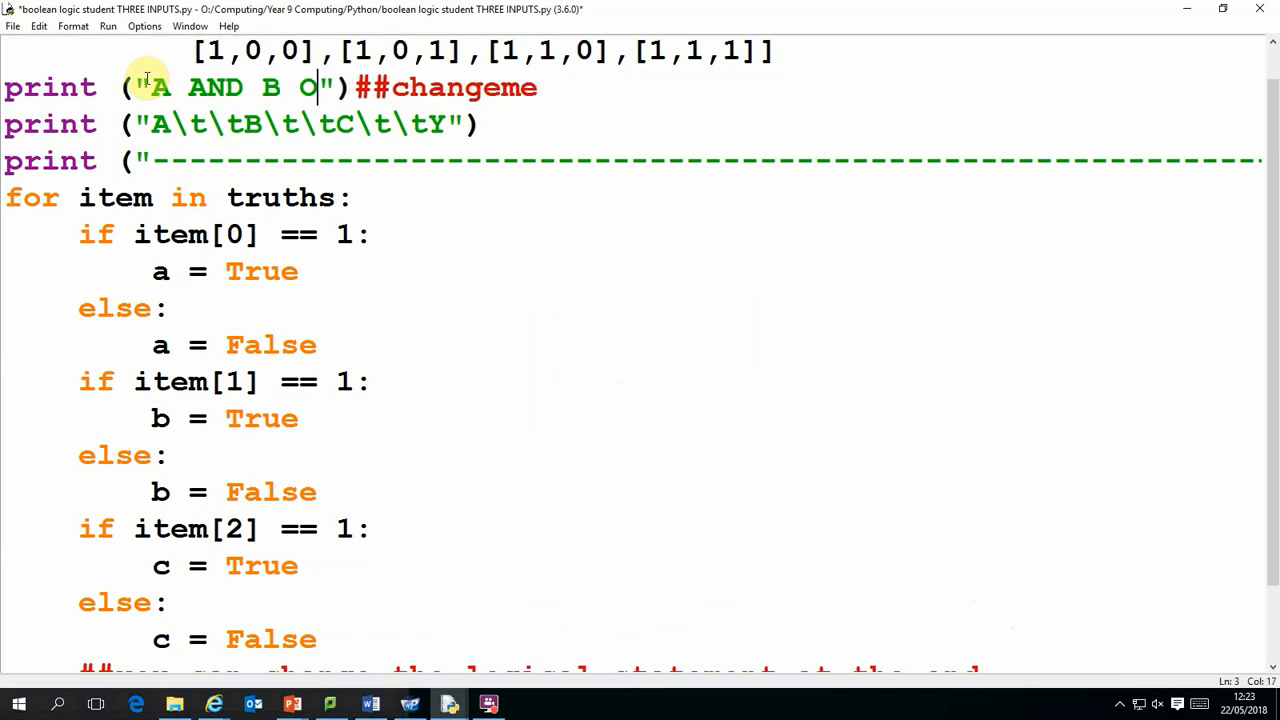
Step: Finish the heading as A AND B OR C and run the script to print its truth table
text(R C)
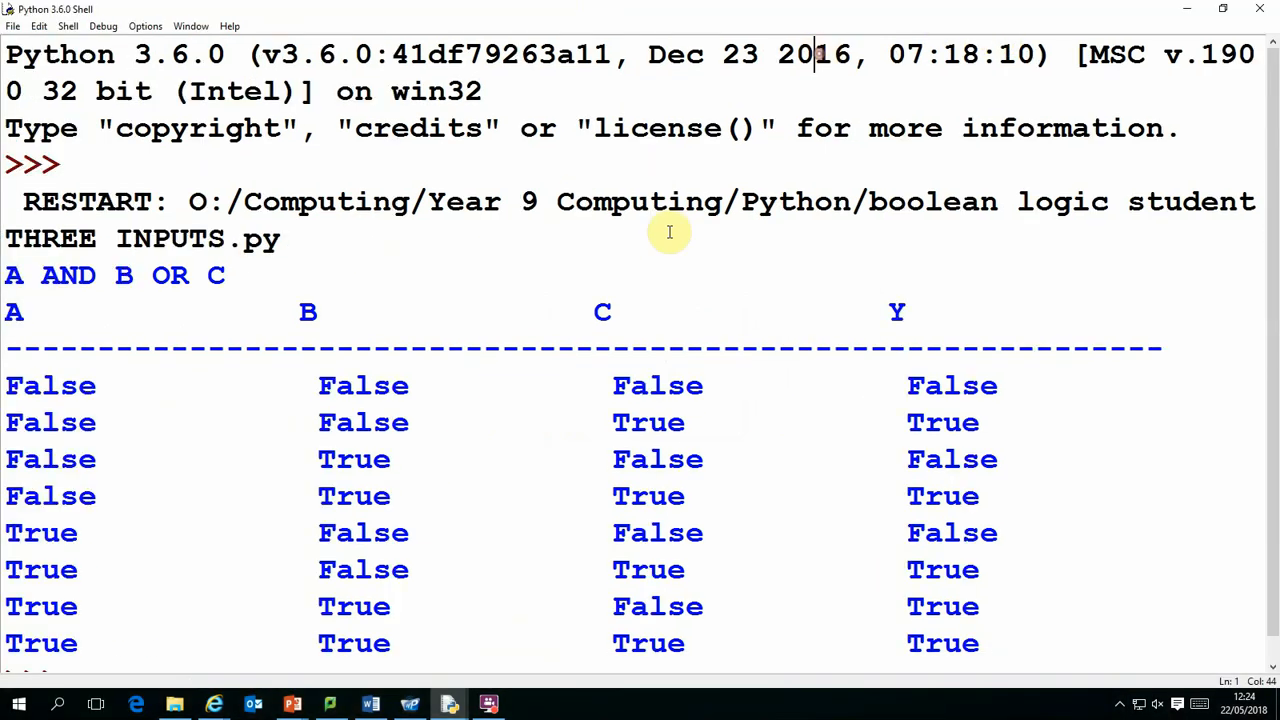
scroll(down, 3)
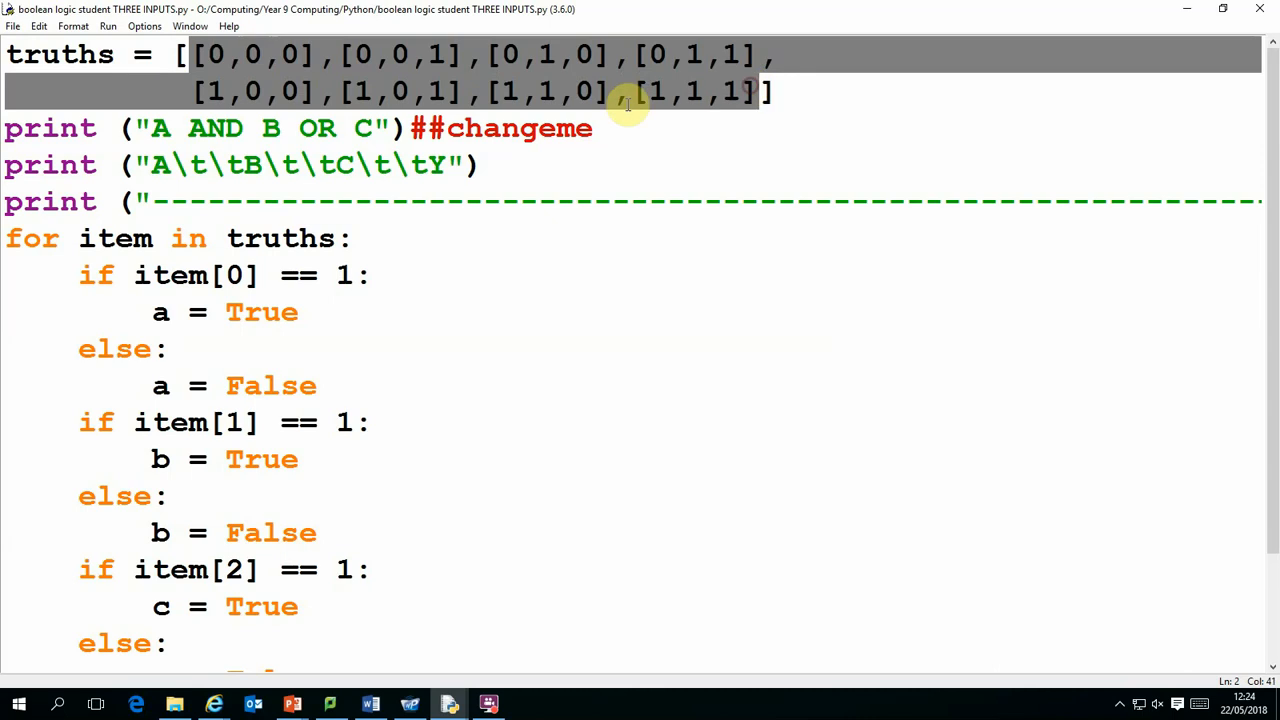
Step: Review the truths list and if-else blocks, then bring up the Run menu for the script
scroll(down, 3)
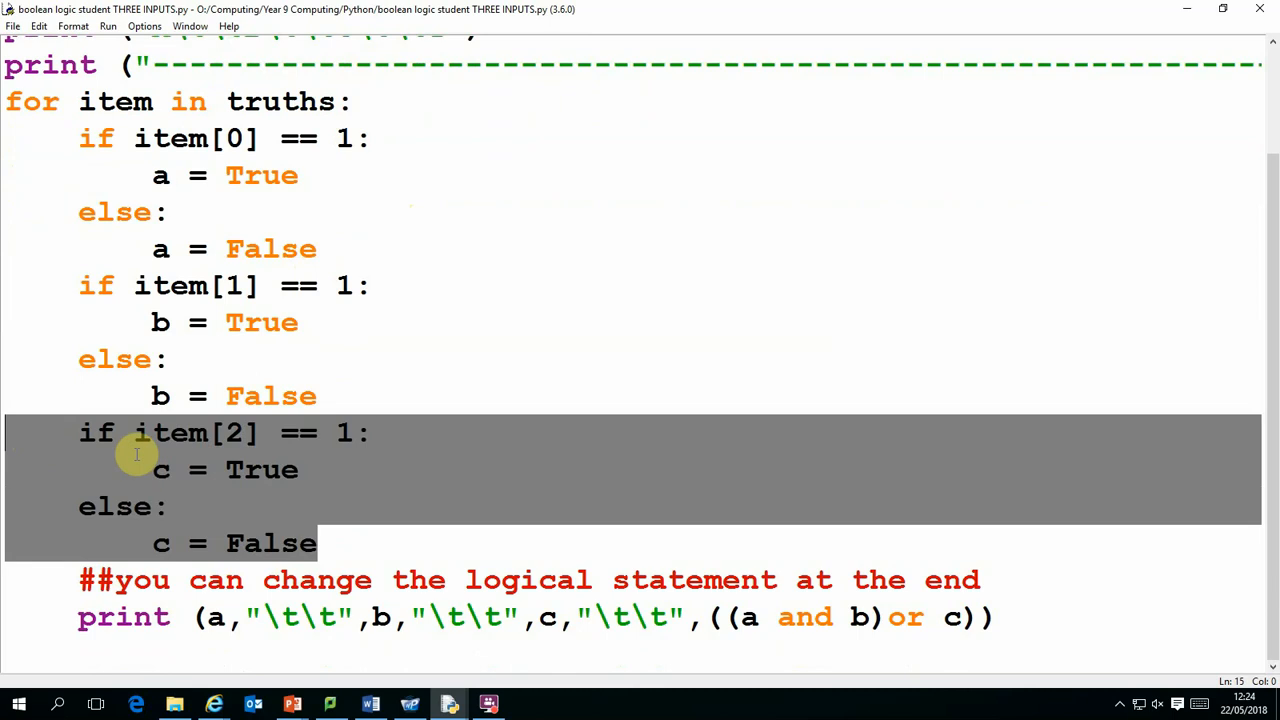
mouse_move(296, 616)
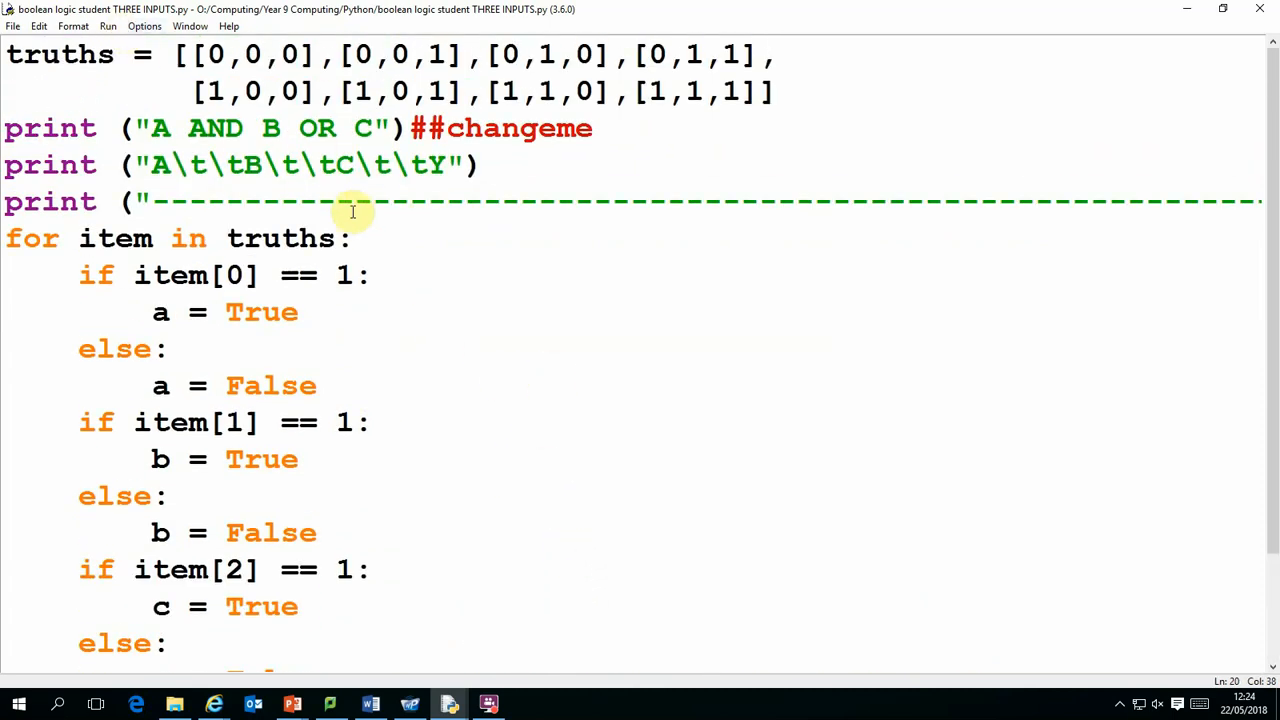
click(108, 26)
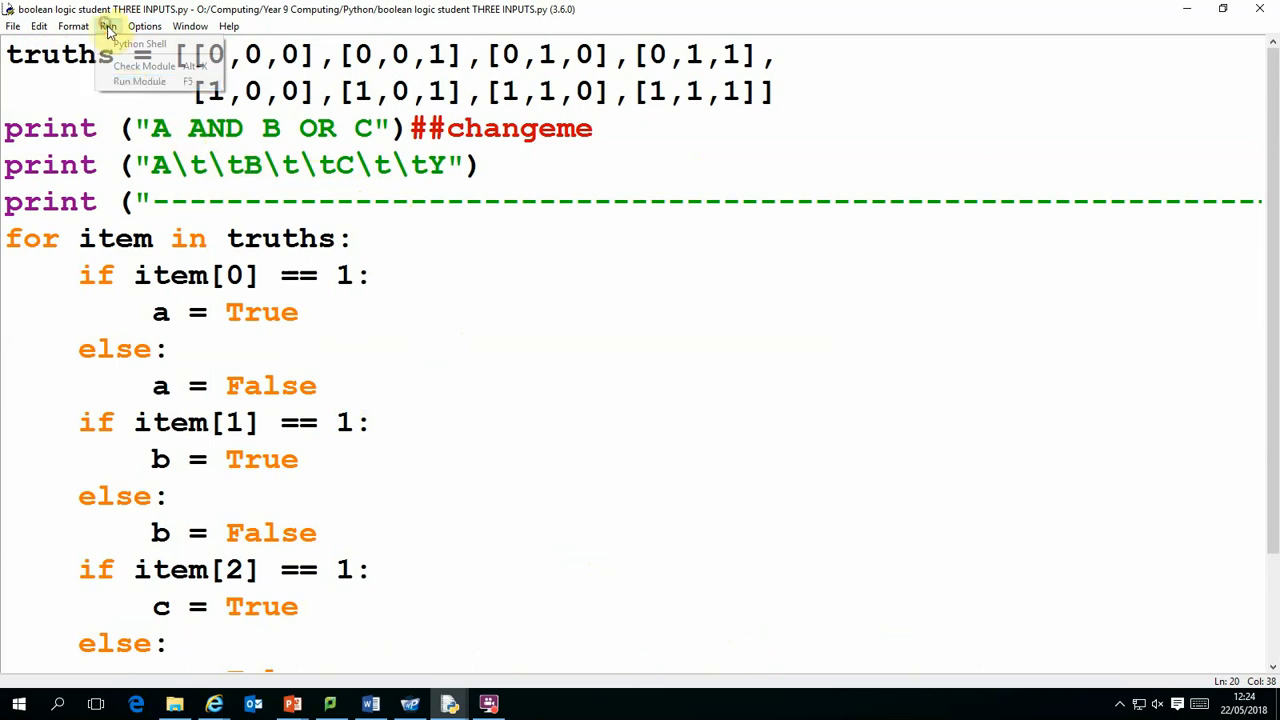